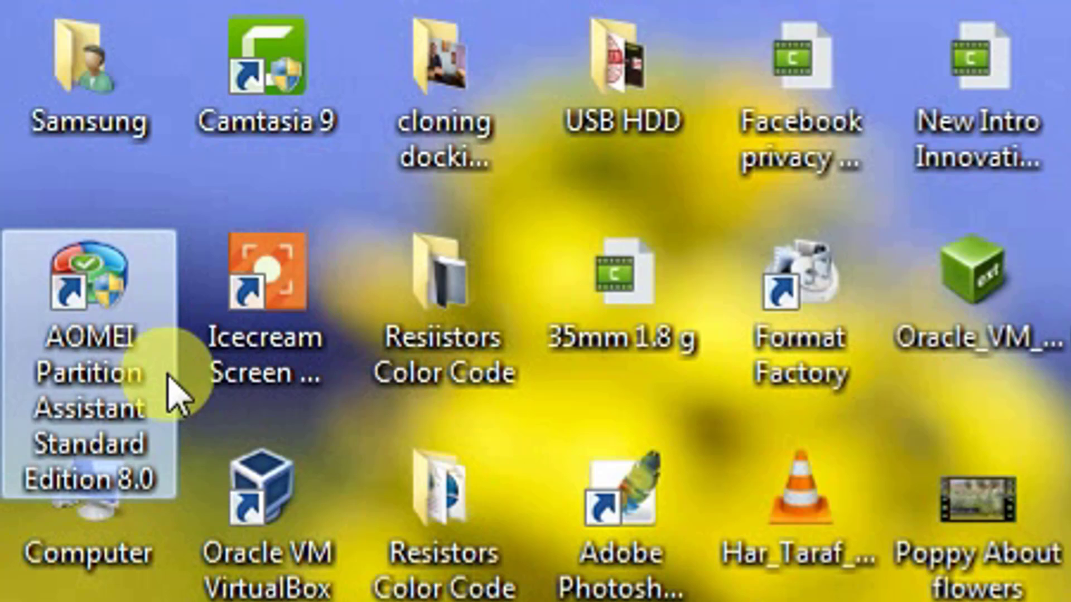
{"action": "mouse_move", "coordinate": [75, 403]}
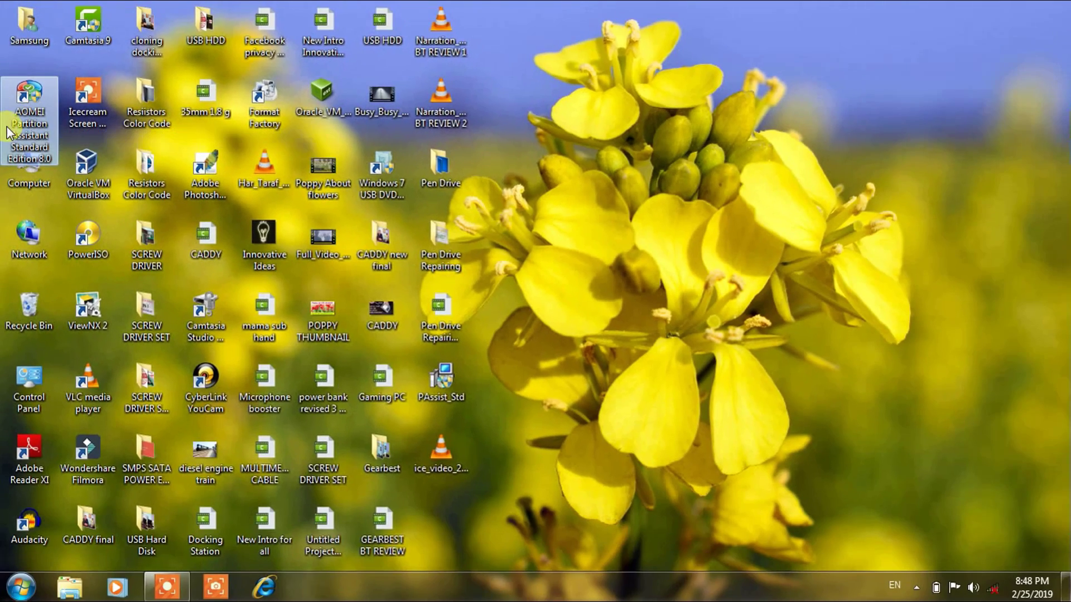
{"action": "mouse_move", "coordinate": [13, 130]}
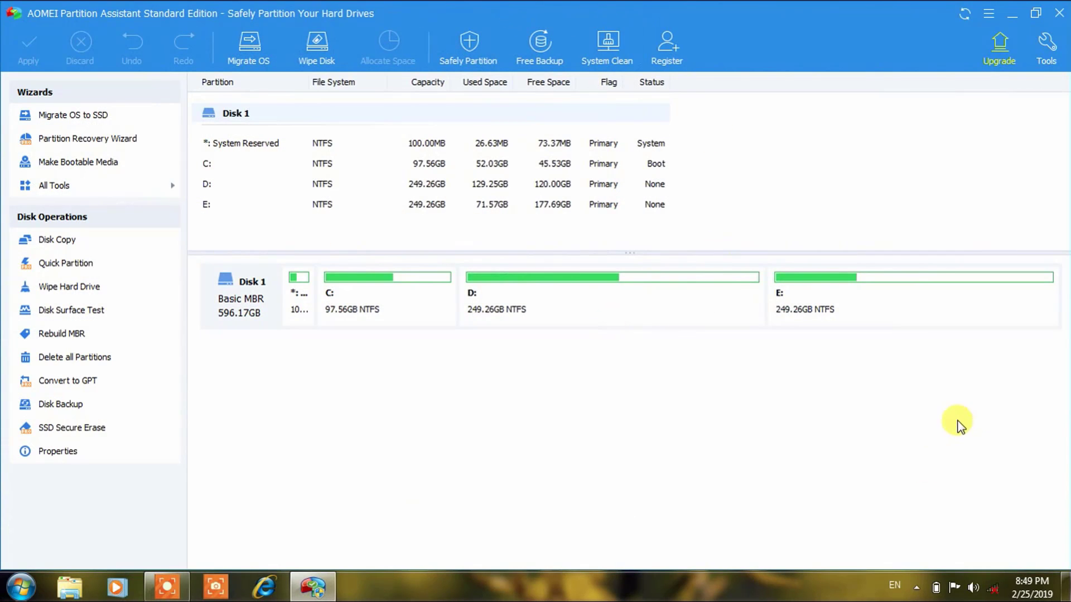
{"action": "mouse_move", "coordinate": [986, 414]}
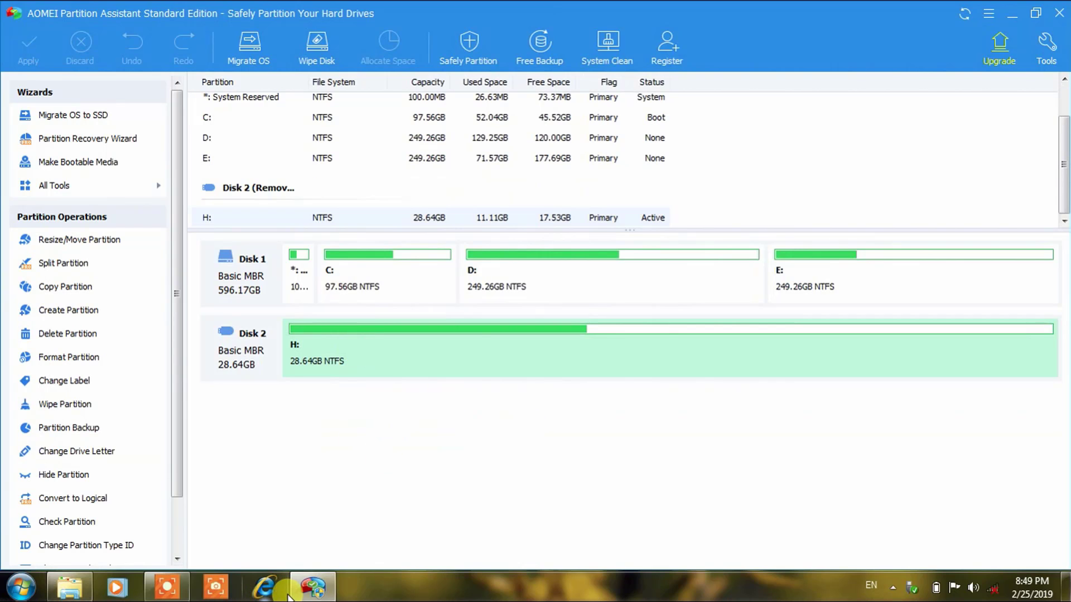
{"action": "mouse_move", "coordinate": [586, 319]}
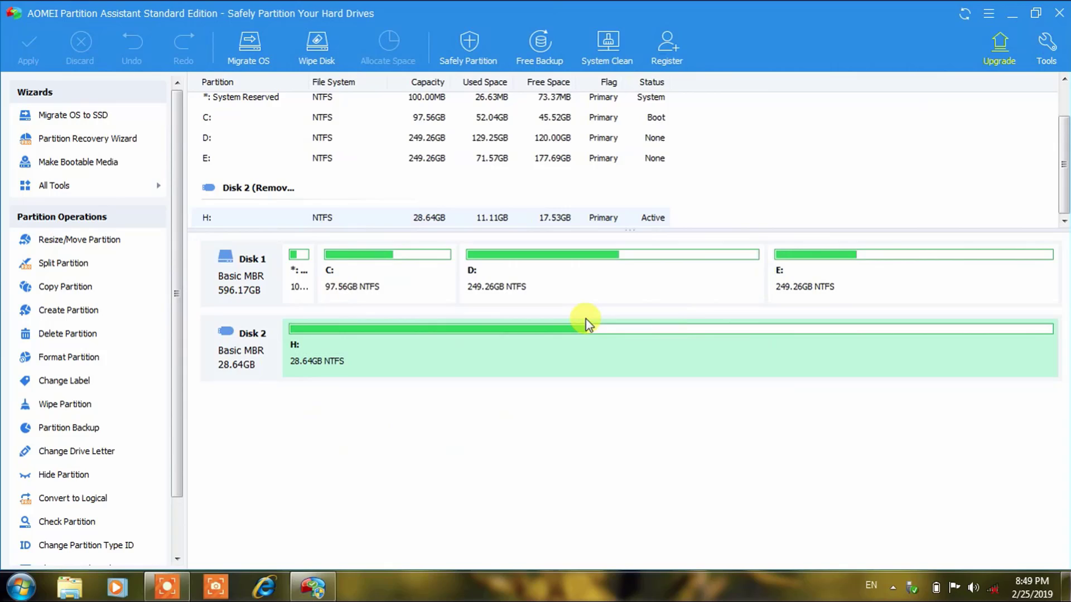
{"action": "mouse_move", "coordinate": [517, 379]}
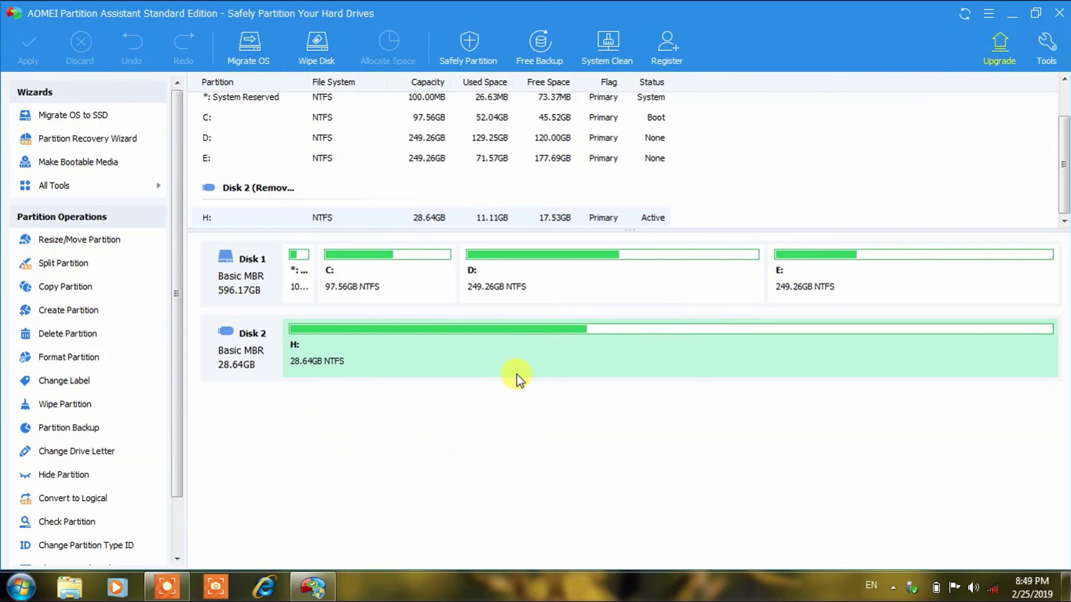
{"action": "mouse_move", "coordinate": [538, 383]}
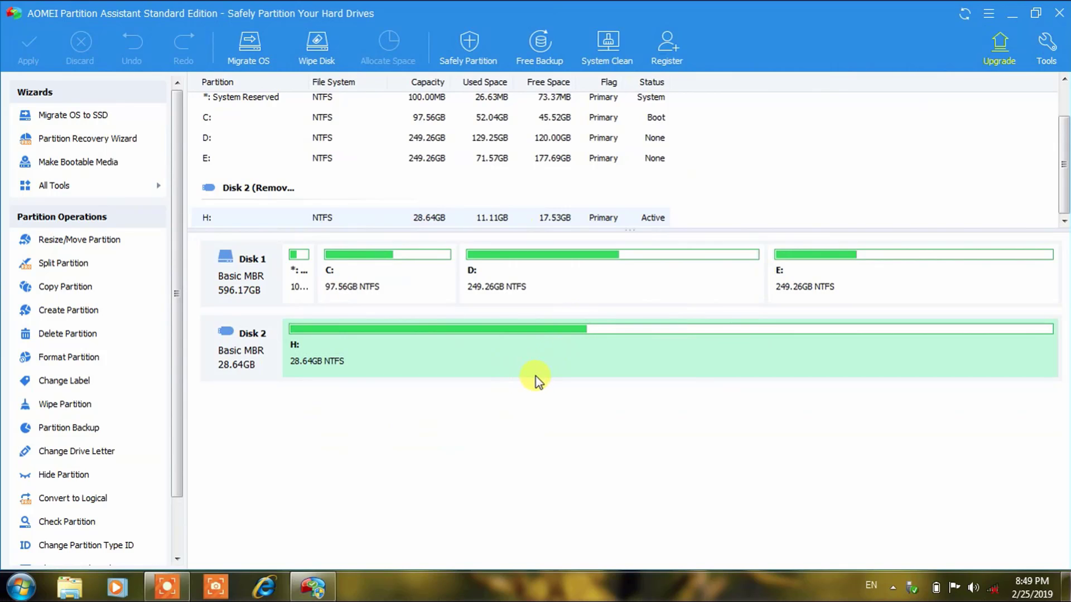
{"action": "mouse_move", "coordinate": [627, 417]}
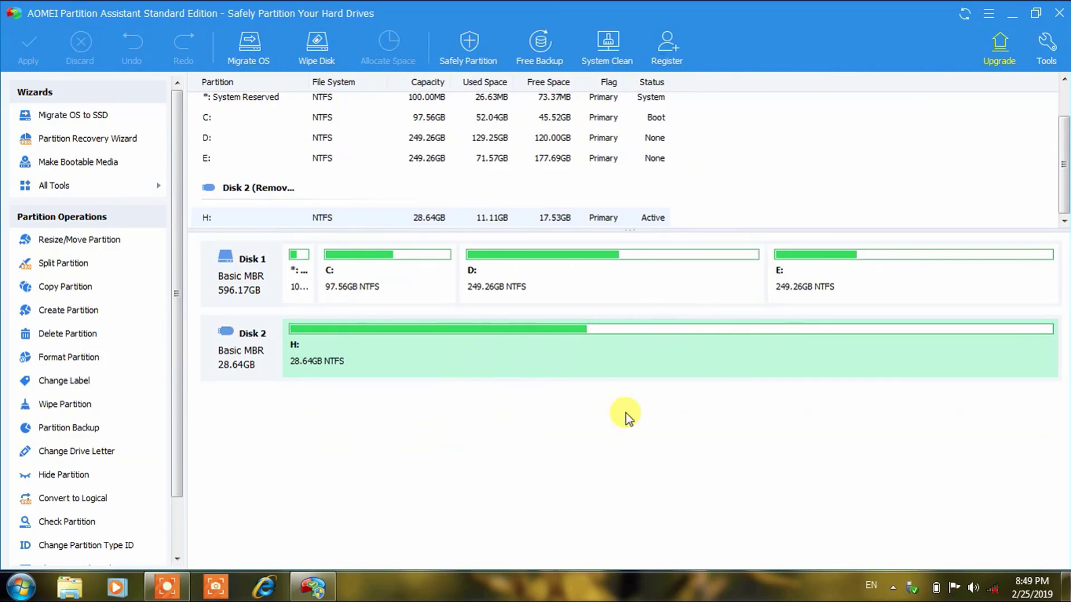
{"action": "mouse_move", "coordinate": [573, 401]}
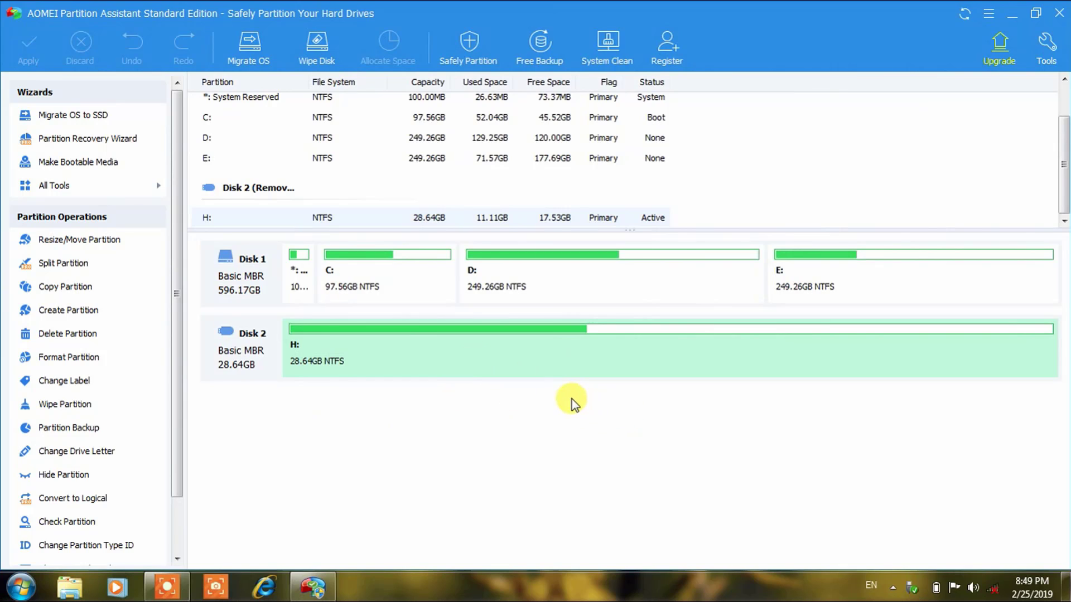
{"action": "mouse_move", "coordinate": [110, 144]}
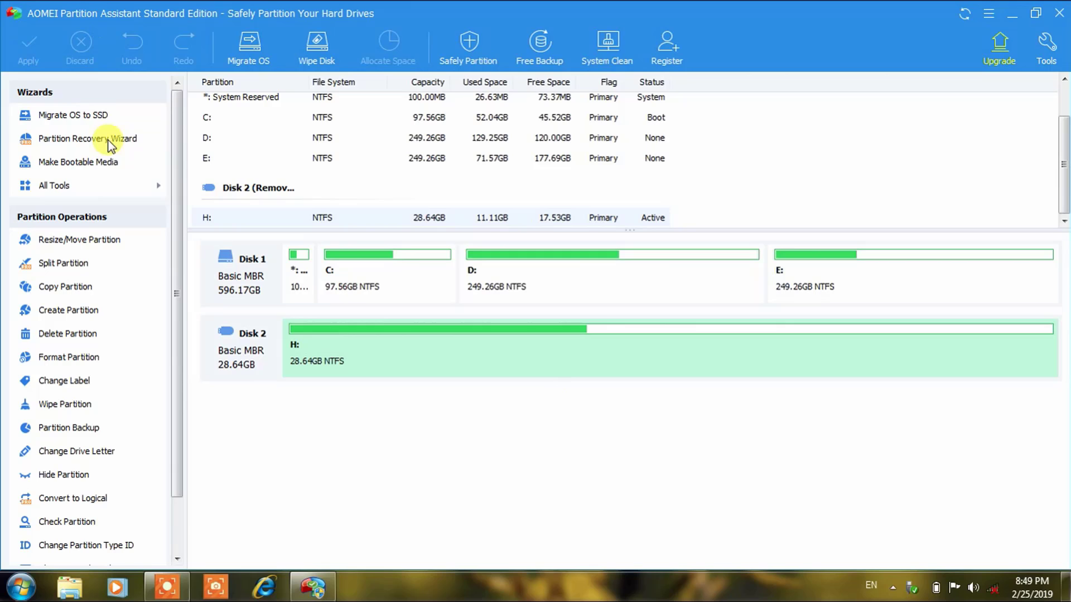
{"action": "mouse_move", "coordinate": [864, 95]}
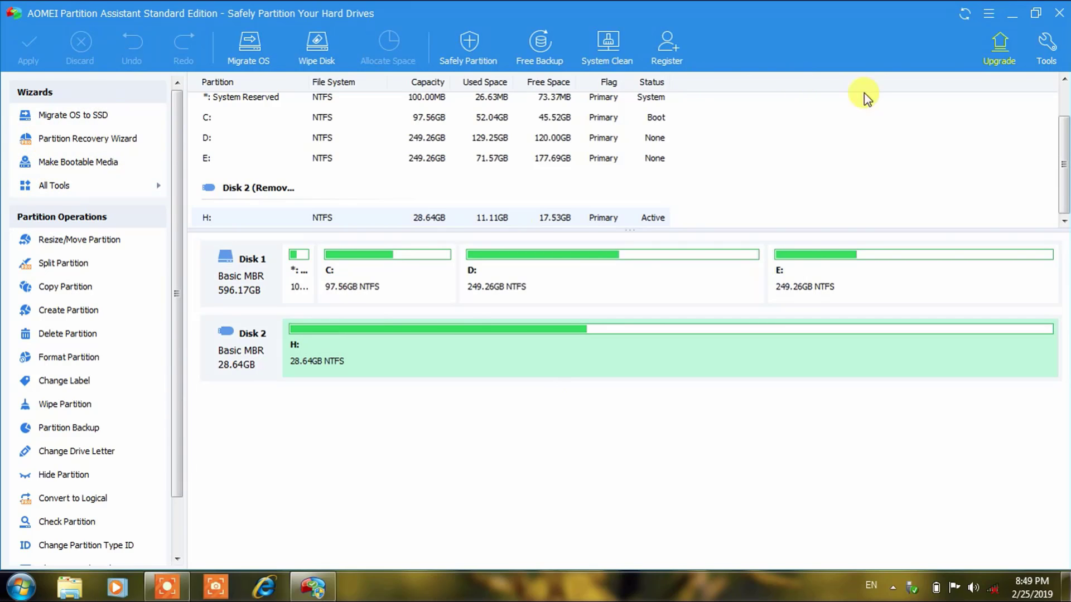
{"action": "mouse_move", "coordinate": [417, 68]}
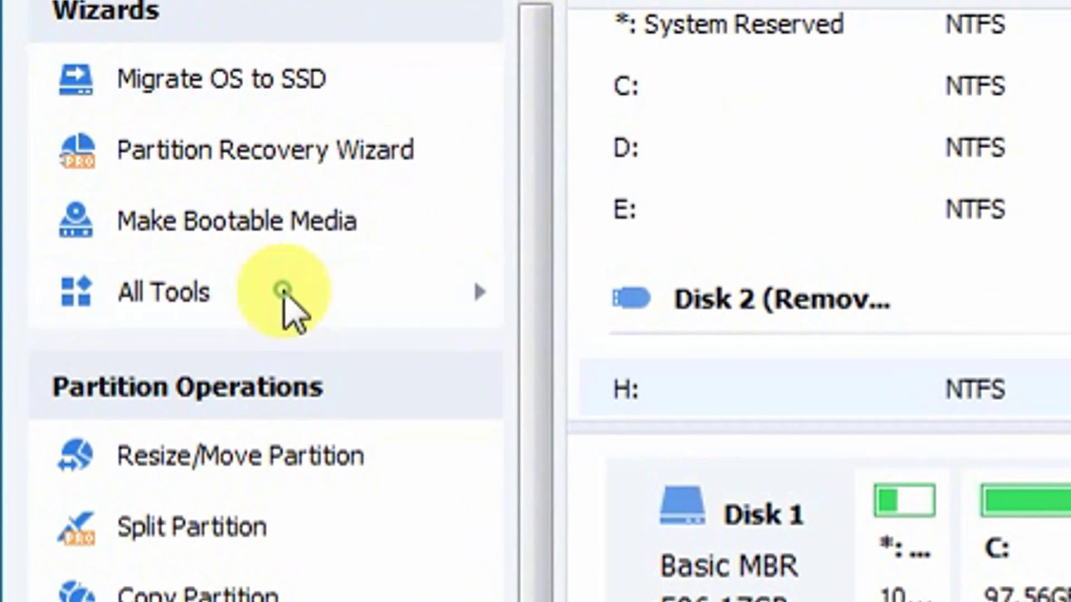
Expand All Tools in the Wizards panel to reveal Windows To Go Creator.
{"action": "left_click", "coordinate": [164, 292]}
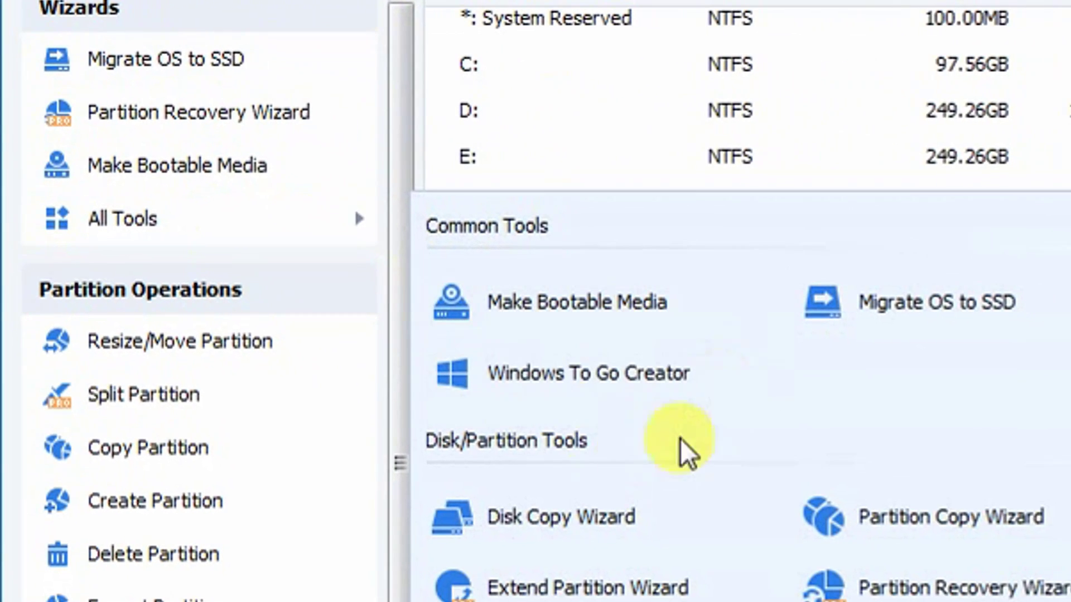
{"action": "mouse_move", "coordinate": [602, 389]}
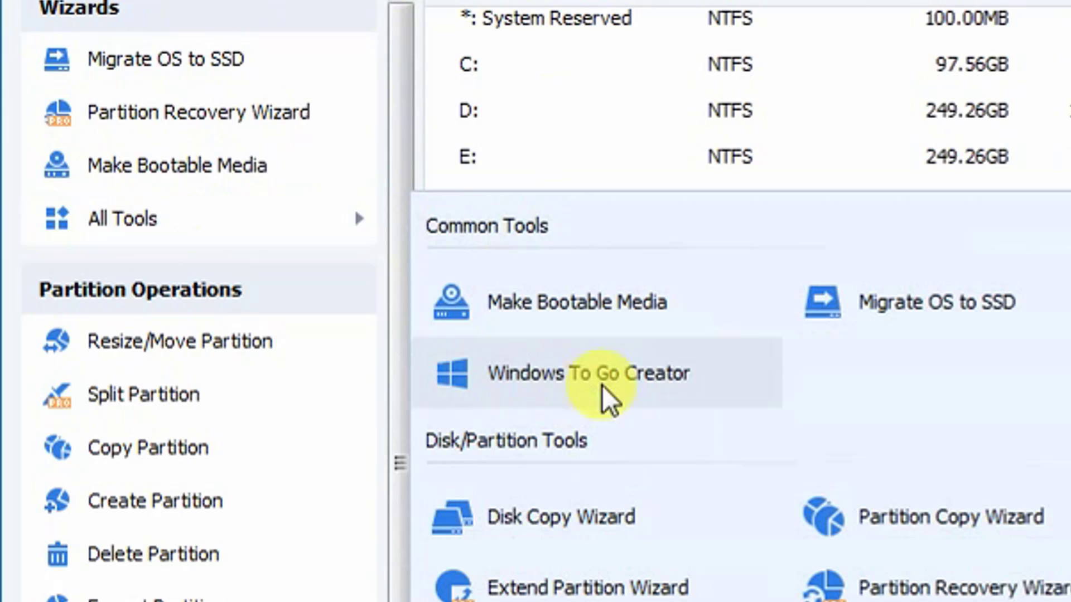
{"action": "mouse_move", "coordinate": [642, 403]}
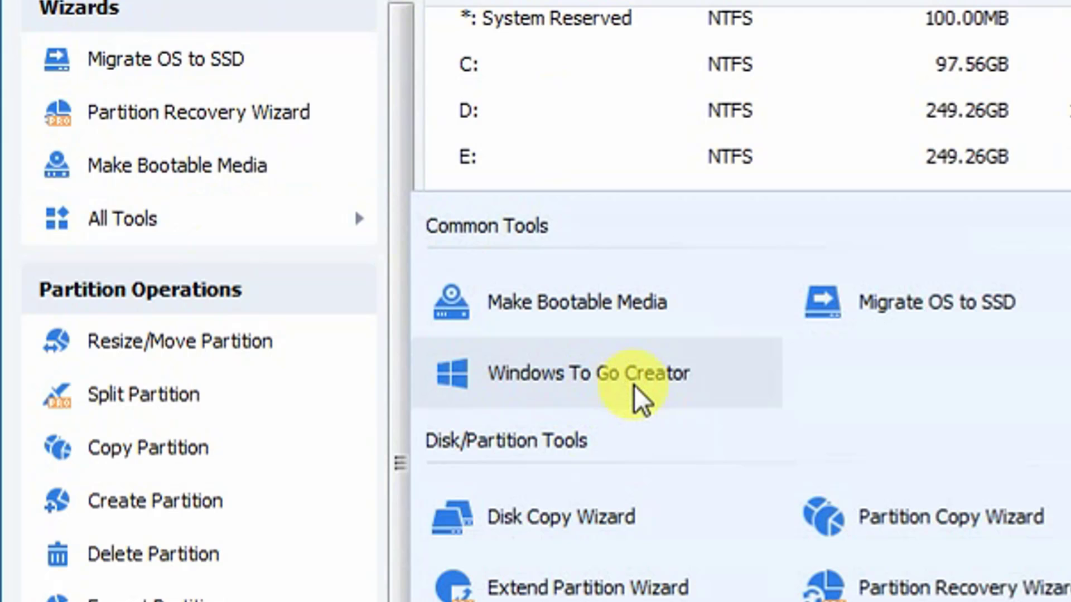
Launch Windows To Go Creator and continue with installing from a system disc or ISO.
{"action": "left_click", "coordinate": [586, 372]}
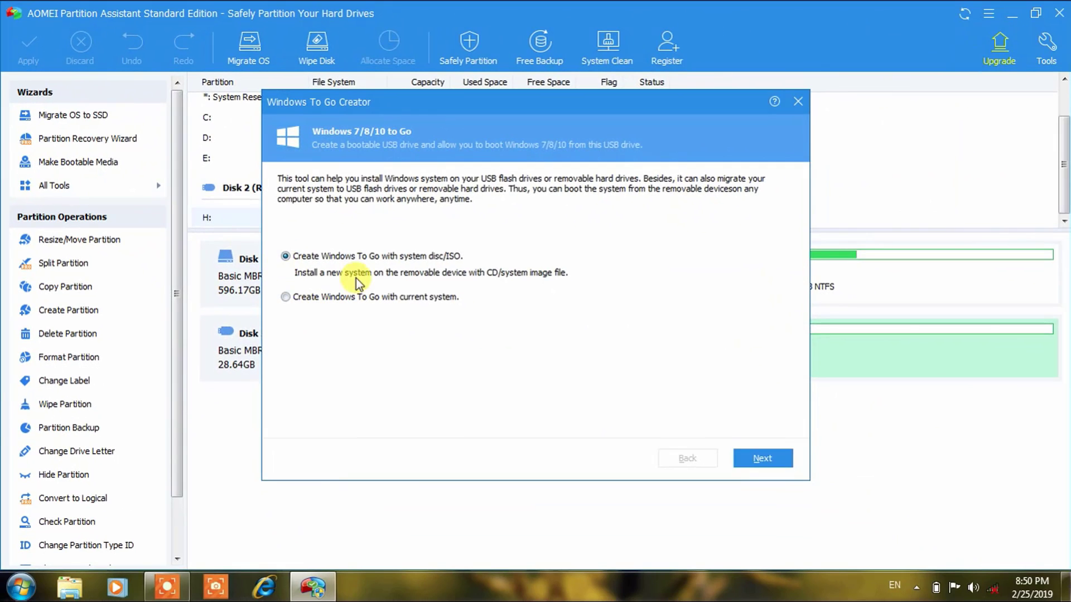
{"action": "mouse_move", "coordinate": [383, 265]}
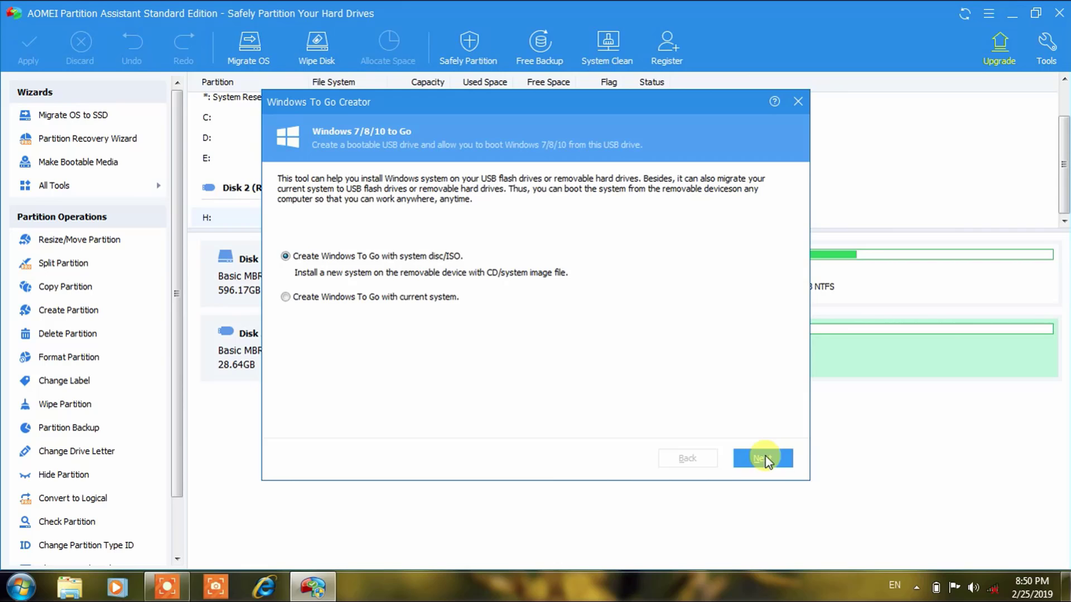
{"action": "left_click", "coordinate": [763, 457]}
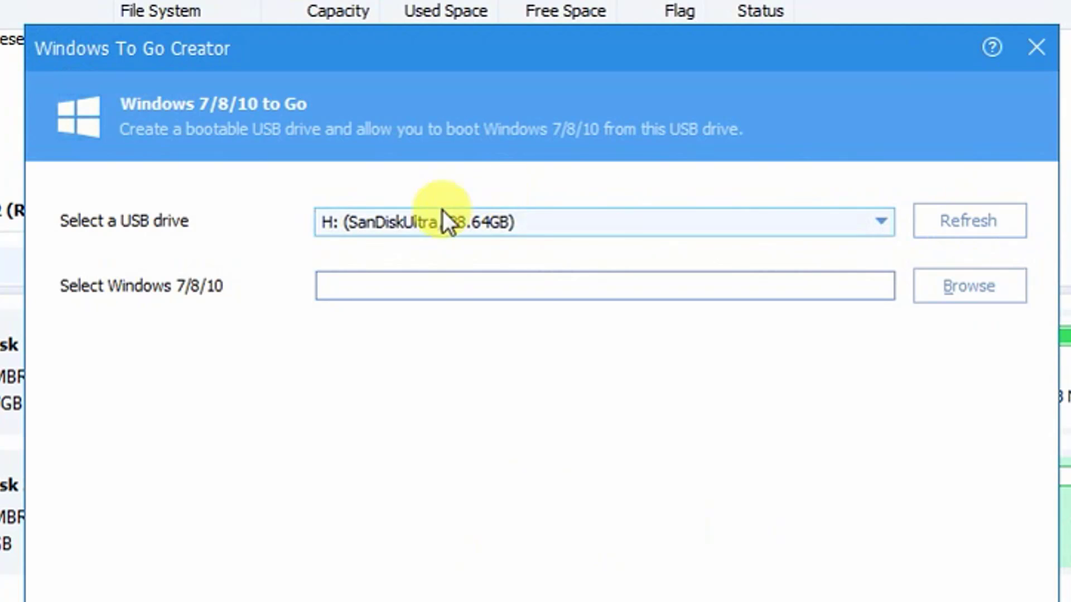
{"action": "mouse_move", "coordinate": [496, 243]}
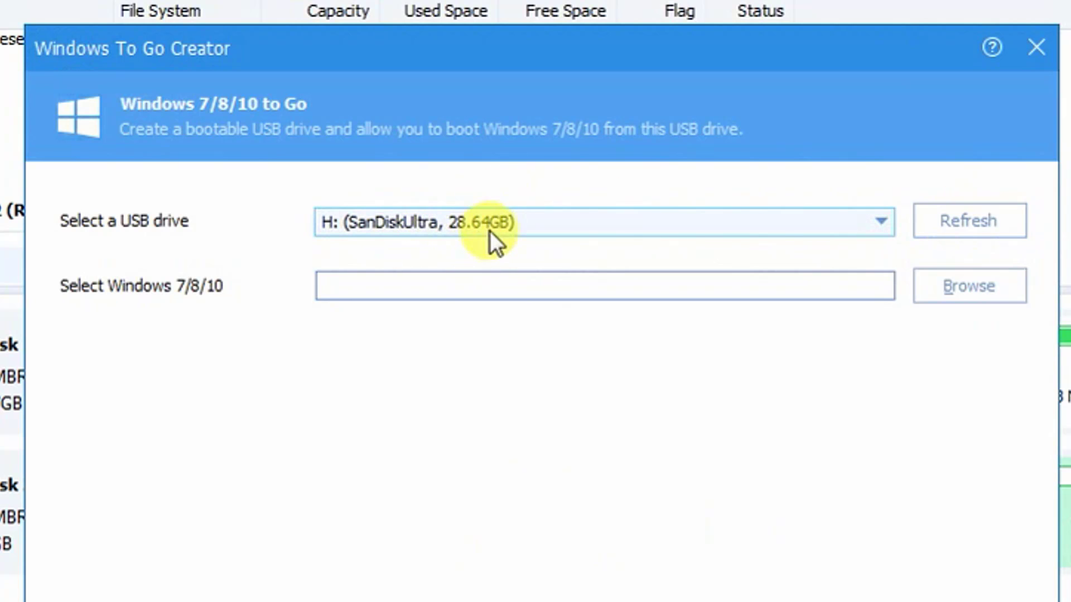
{"action": "mouse_move", "coordinate": [160, 307]}
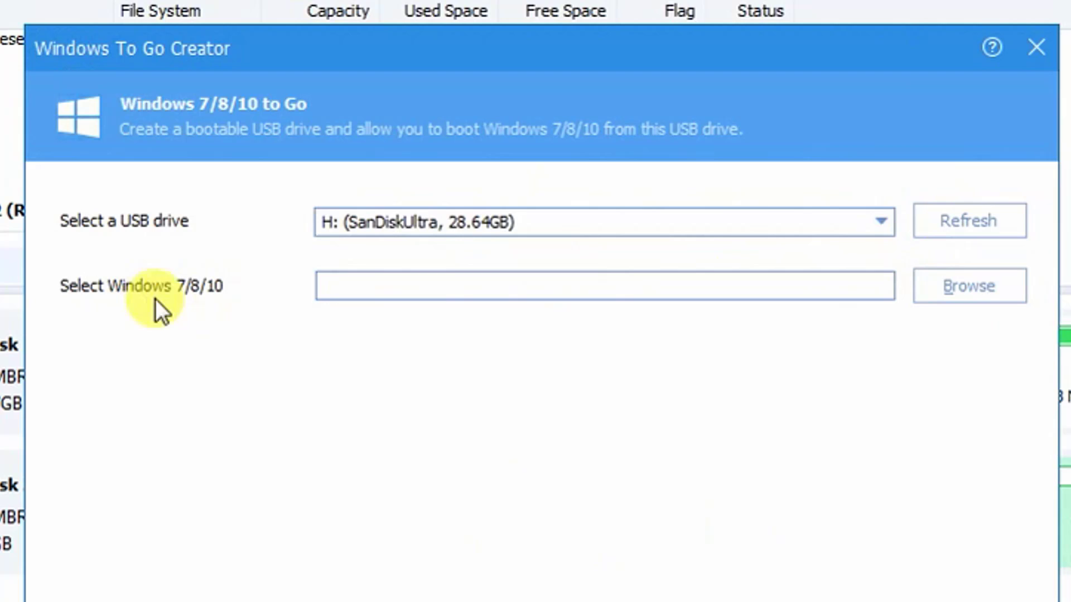
{"action": "mouse_move", "coordinate": [530, 324]}
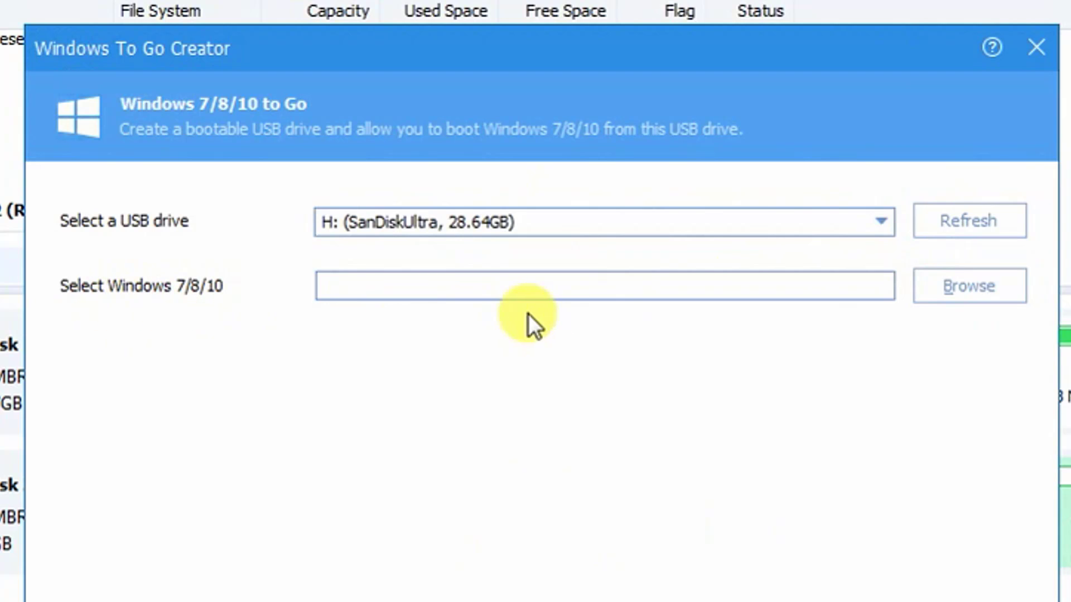
{"action": "mouse_move", "coordinate": [262, 317]}
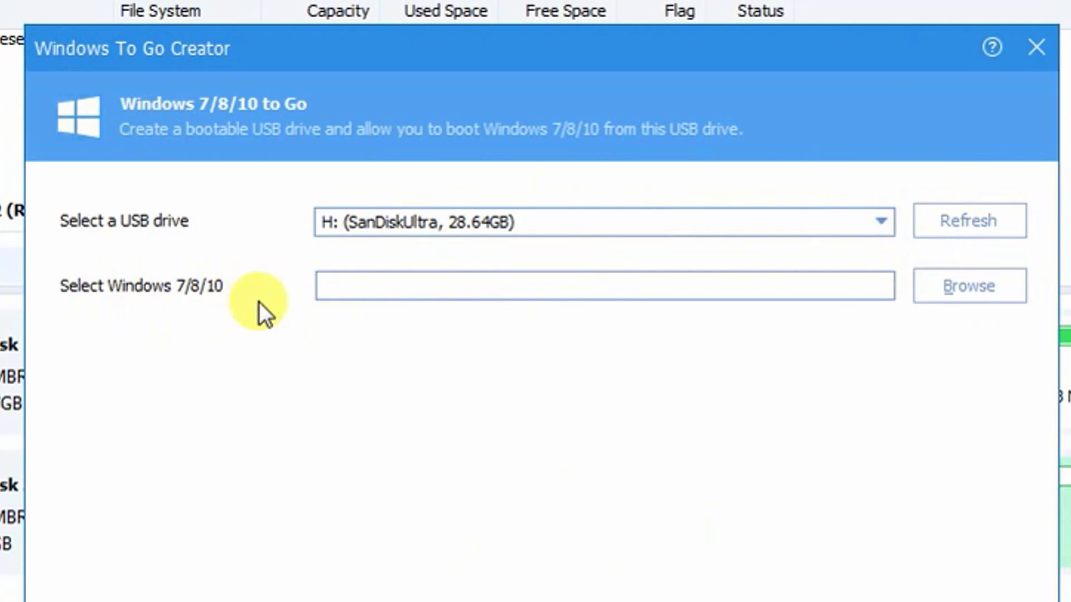
{"action": "mouse_move", "coordinate": [969, 286]}
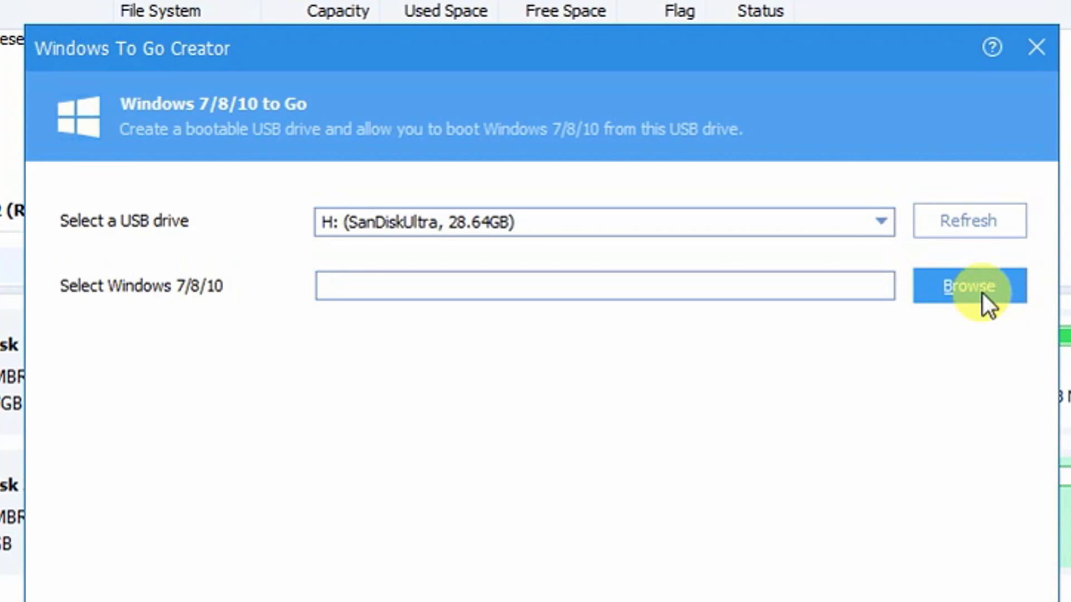
Browse to E:\WIN10.PRO.X86X64.en-US.Feb2016.iso and confirm it as the installation file.
{"action": "left_click", "coordinate": [969, 286]}
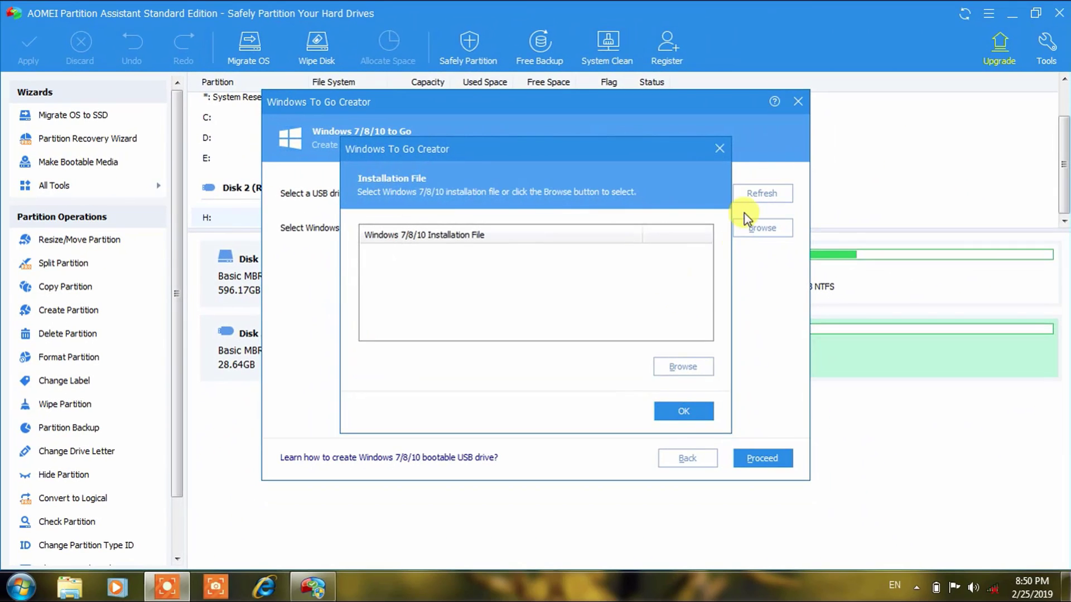
{"action": "mouse_move", "coordinate": [415, 265]}
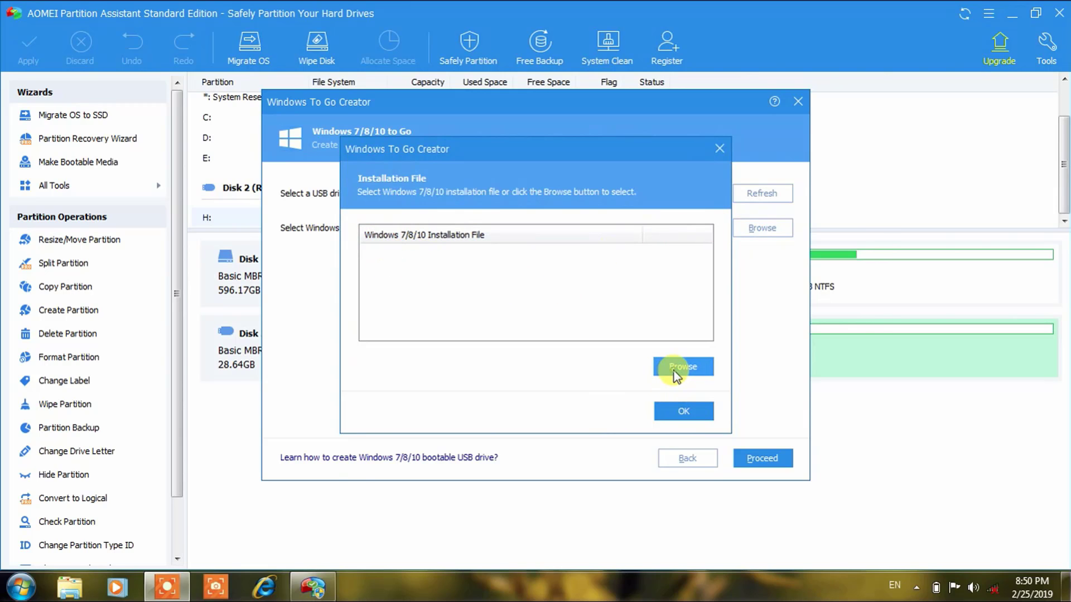
{"action": "left_click", "coordinate": [682, 367]}
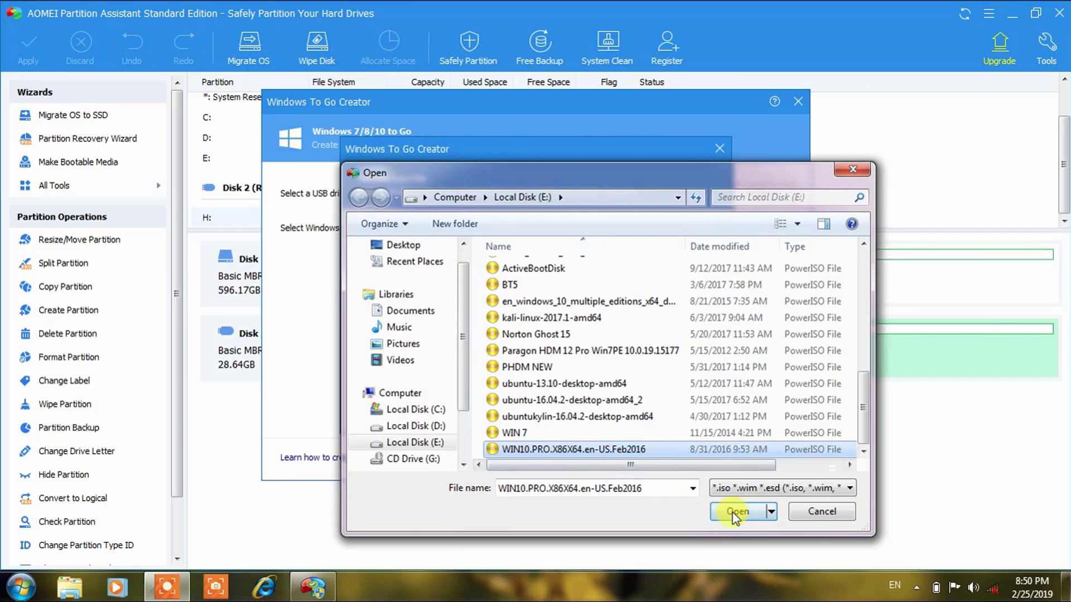
{"action": "left_click", "coordinate": [736, 511]}
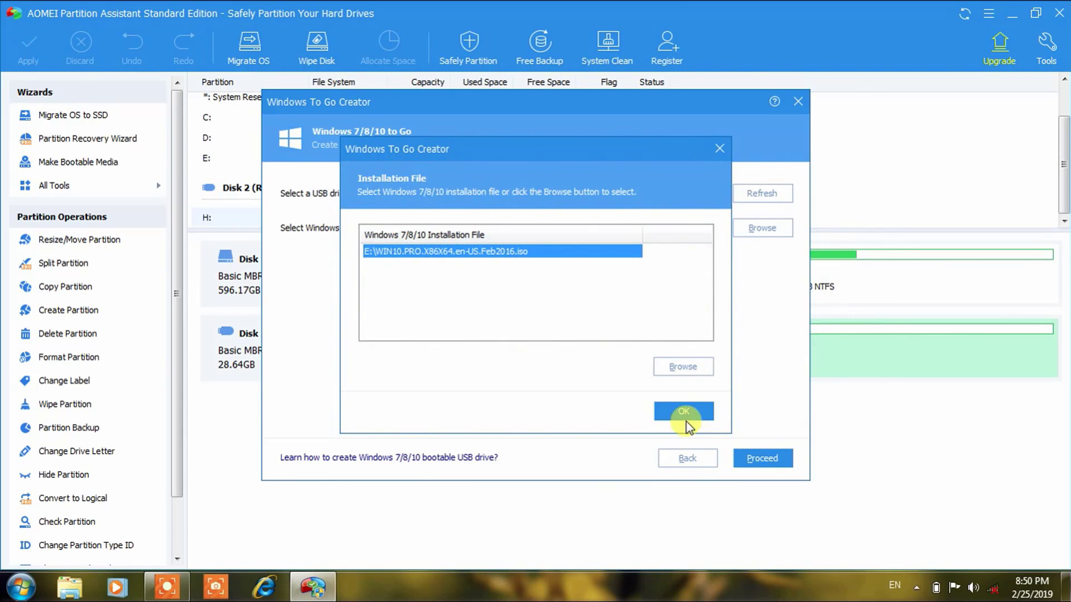
{"action": "left_click", "coordinate": [683, 411]}
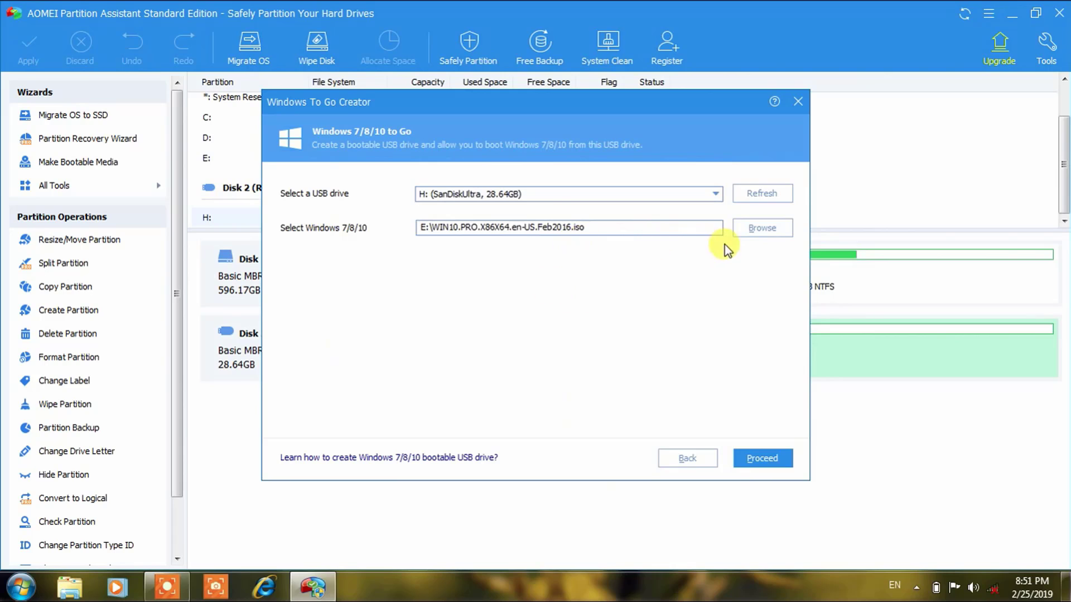
{"action": "mouse_move", "coordinate": [762, 458]}
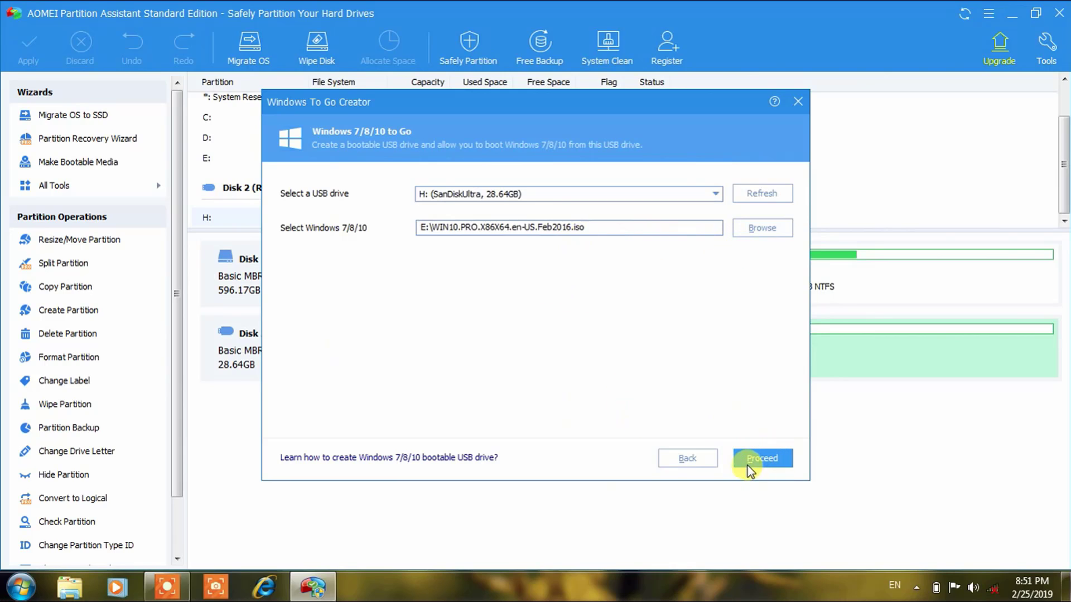
Proceed with creating the Windows To Go drive on H:.
{"action": "left_click", "coordinate": [761, 458]}
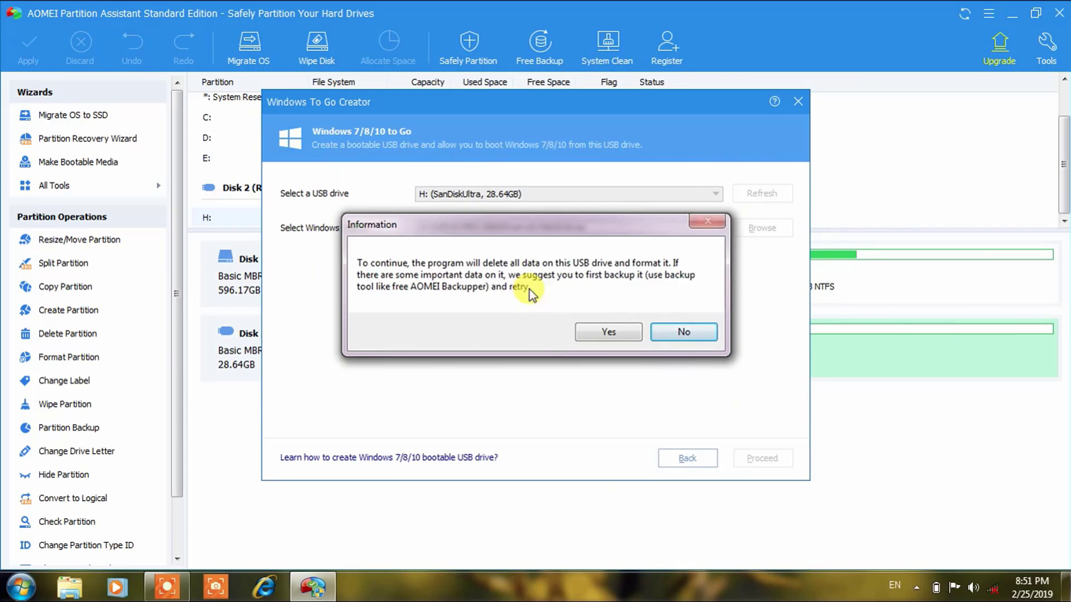
{"action": "mouse_move", "coordinate": [489, 314]}
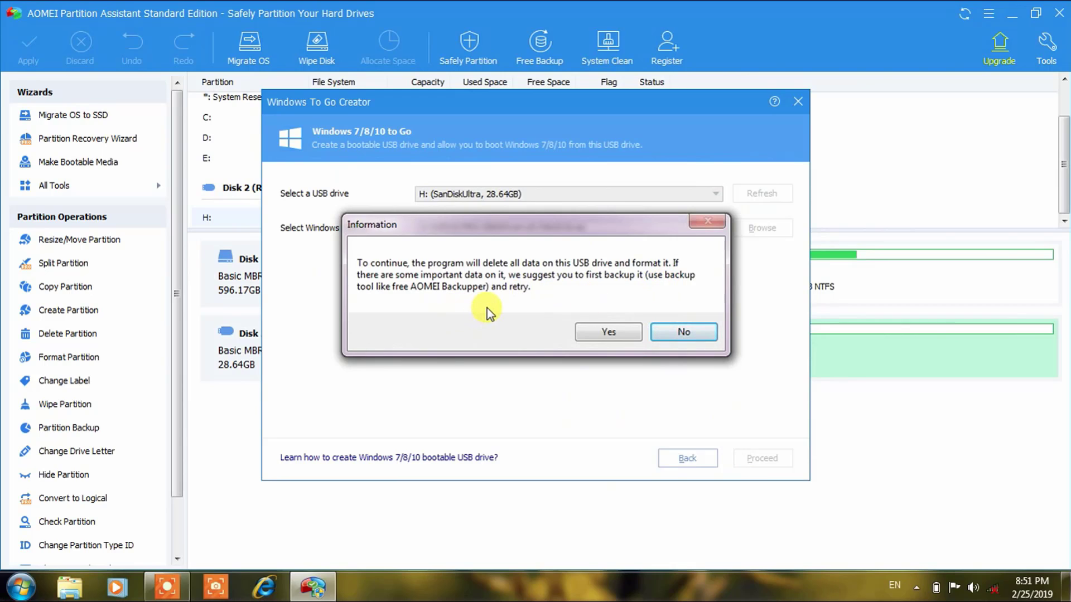
{"action": "mouse_move", "coordinate": [502, 304]}
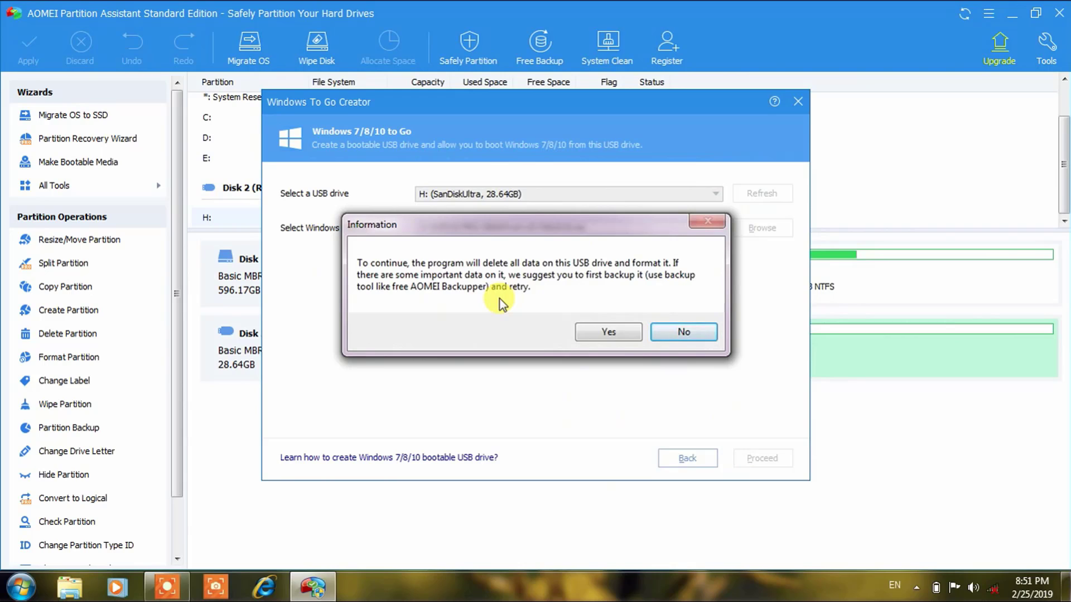
{"action": "mouse_move", "coordinate": [635, 368]}
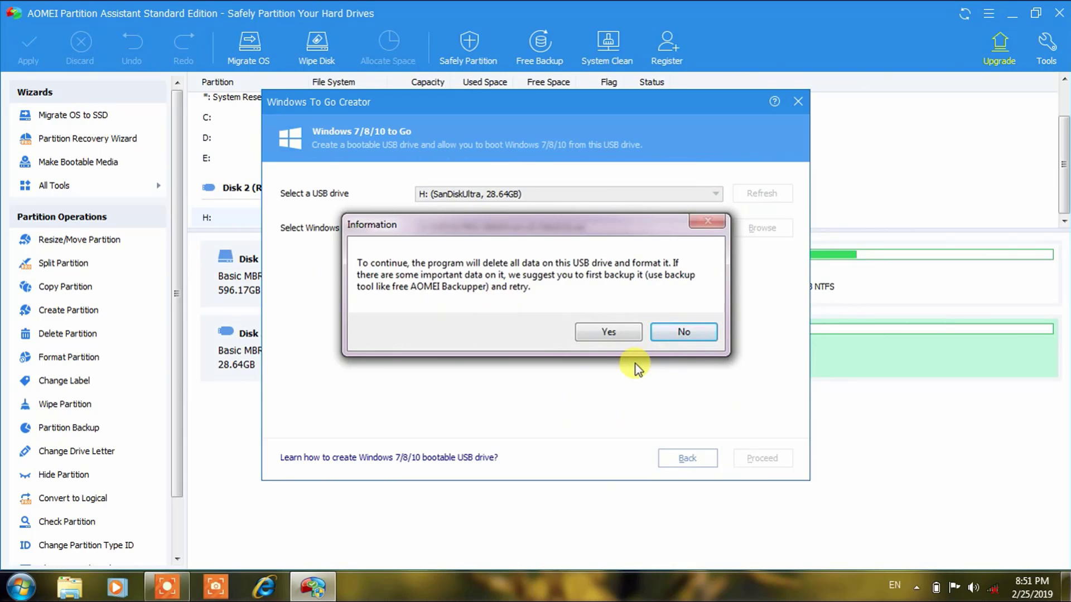
{"action": "mouse_move", "coordinate": [608, 332]}
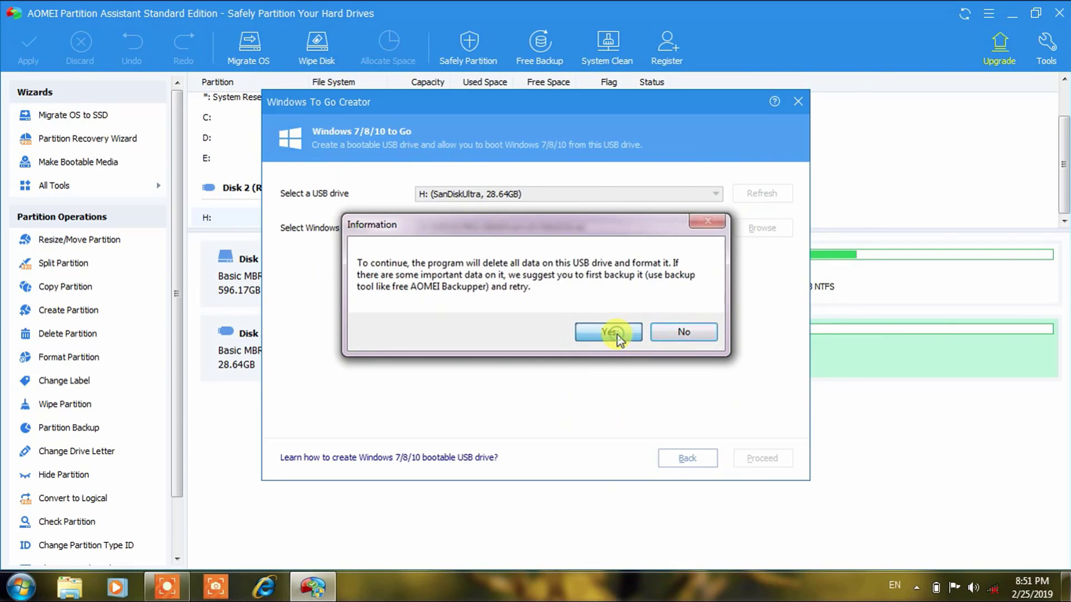
Accept erasing and formatting the USB drive so WIM extraction begins.
{"action": "left_click", "coordinate": [606, 333]}
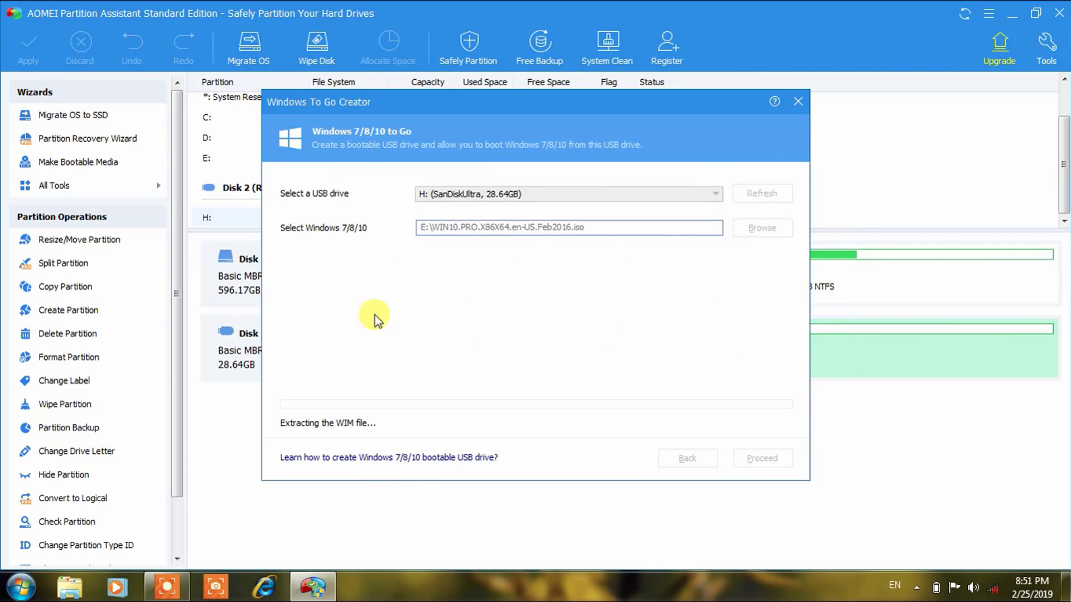
{"action": "mouse_move", "coordinate": [393, 441]}
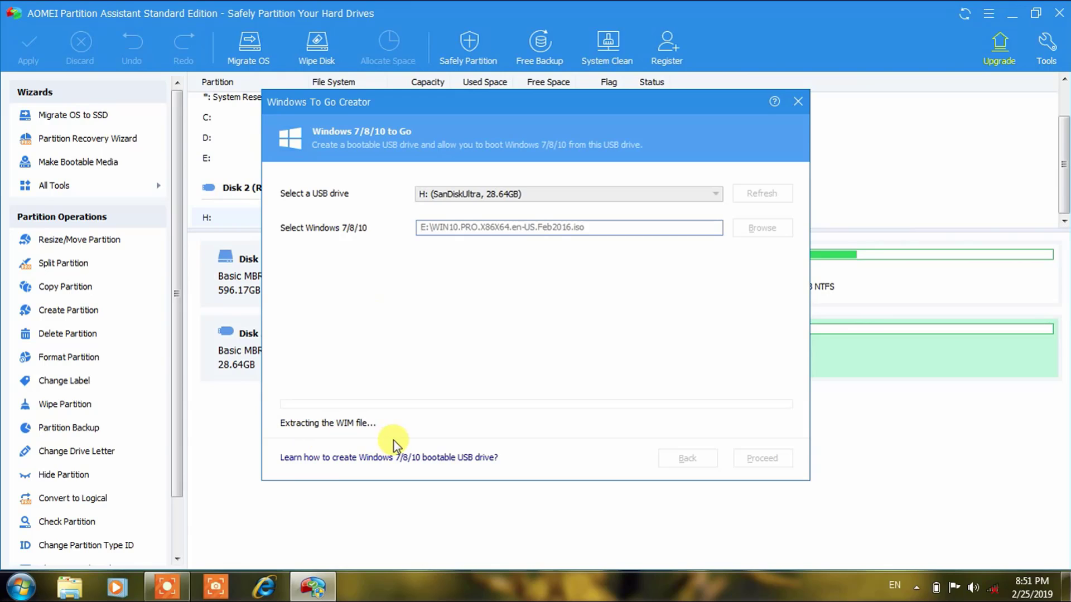
{"action": "mouse_move", "coordinate": [577, 441]}
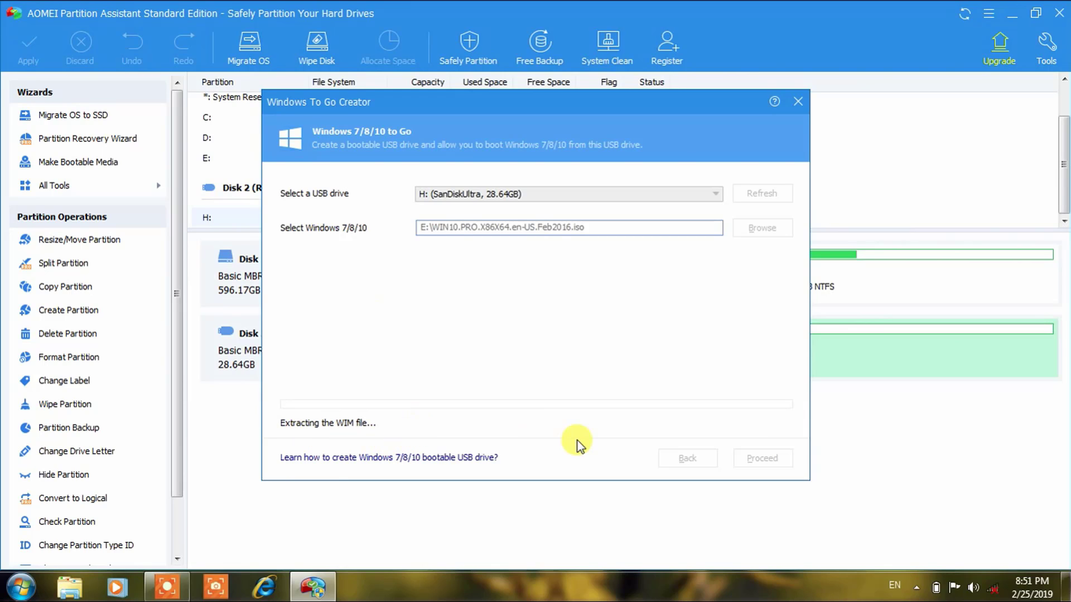